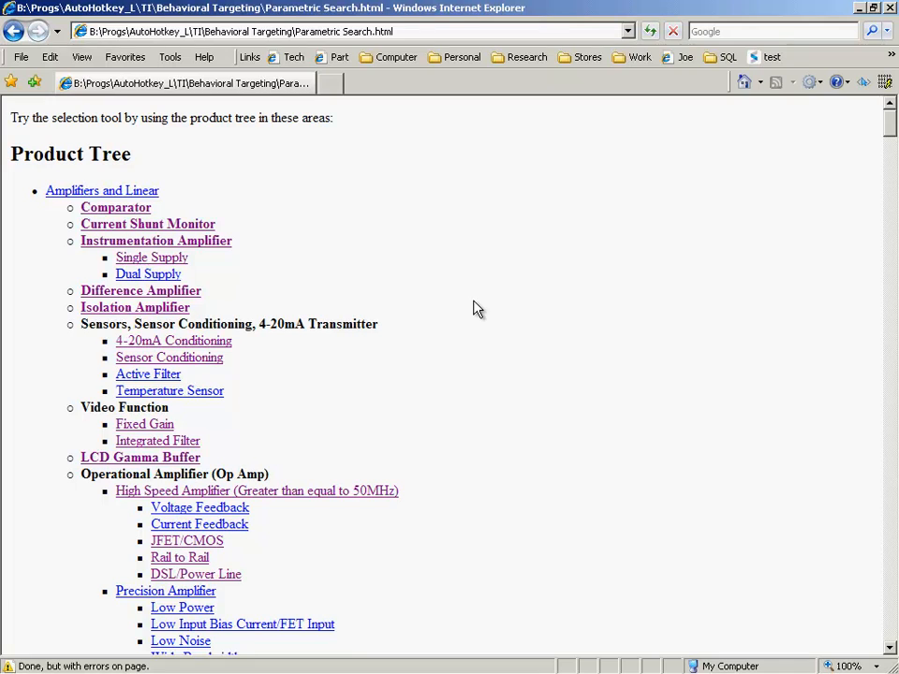
pyautogui.moveTo(139, 298)
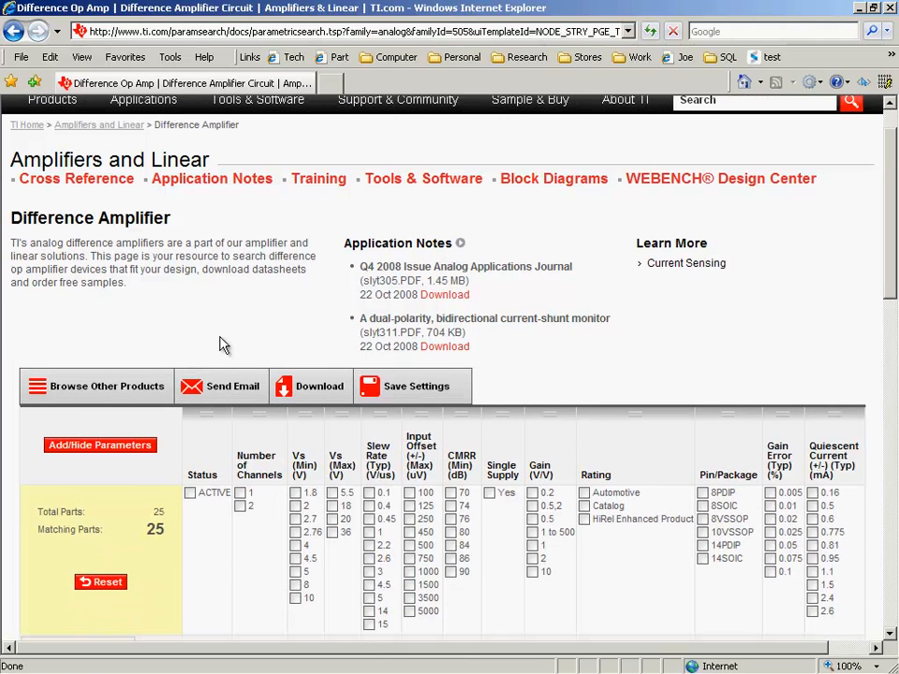
# Scroll through the Difference Amplifier parametric results table of 25 parts
pyautogui.scroll(-3)
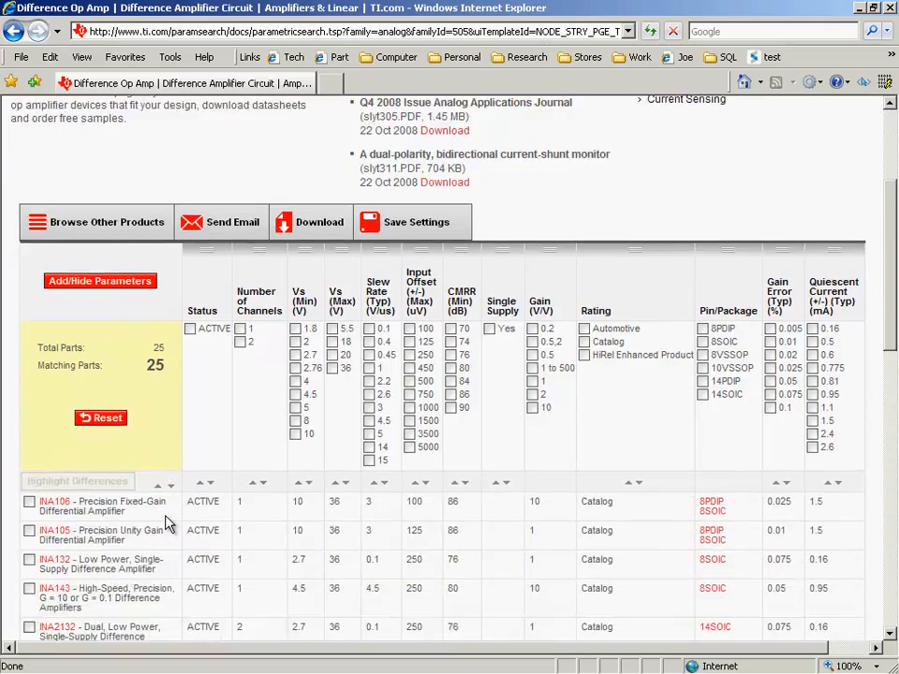
pyautogui.scroll(-3)
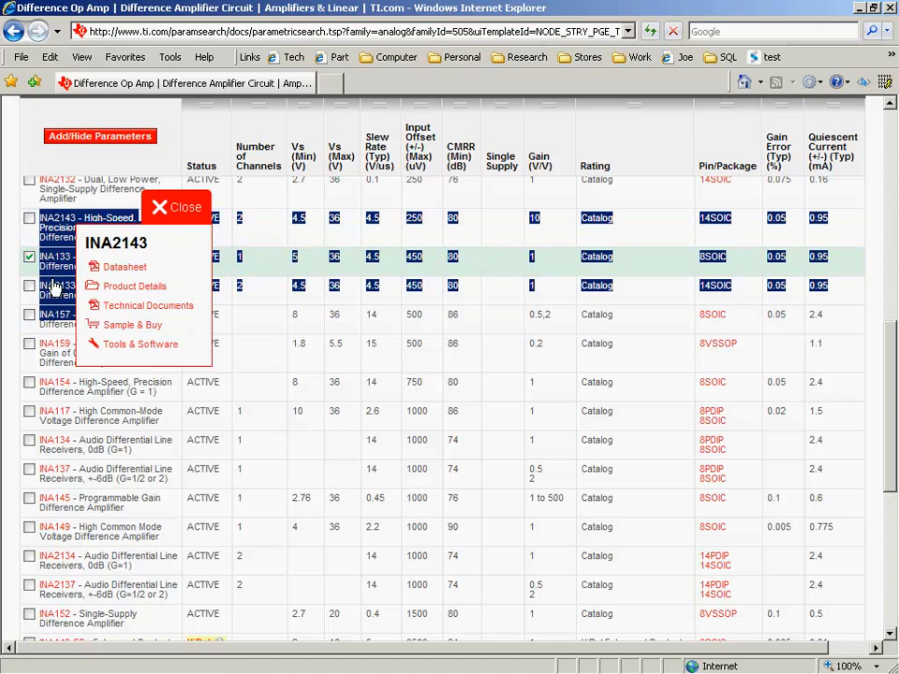
# Dismiss the INA2143 quick-links popup so the part numbers can be copied
pyautogui.click(160, 207)
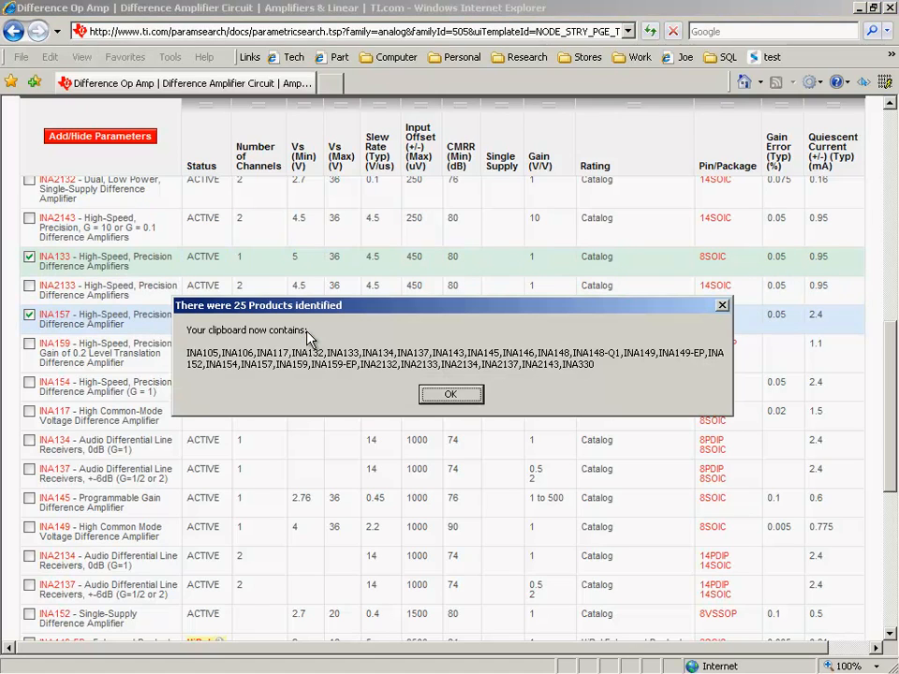
pyautogui.moveTo(89, 196)
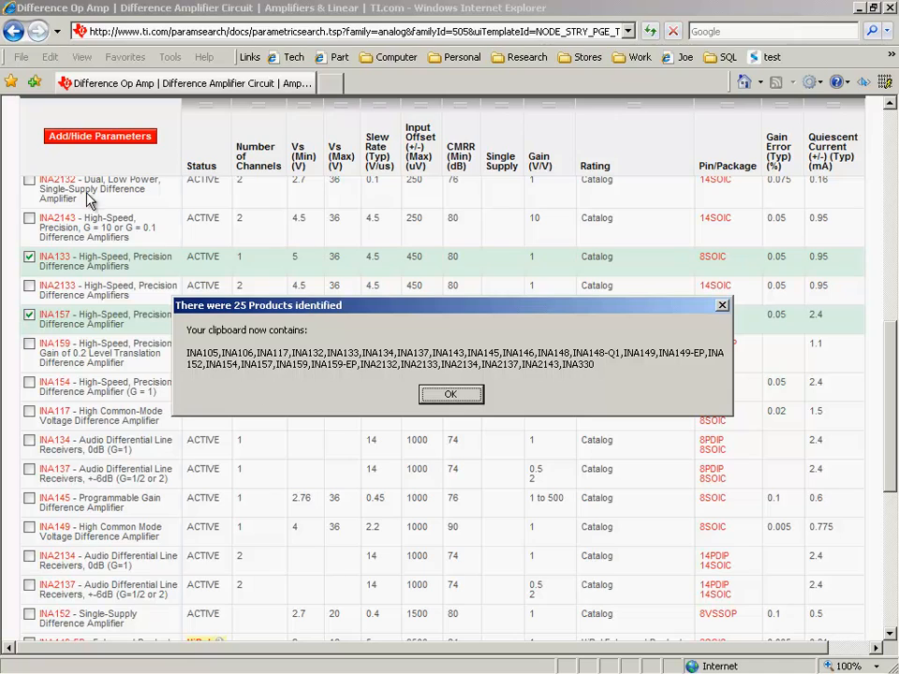
pyautogui.moveTo(595, 365)
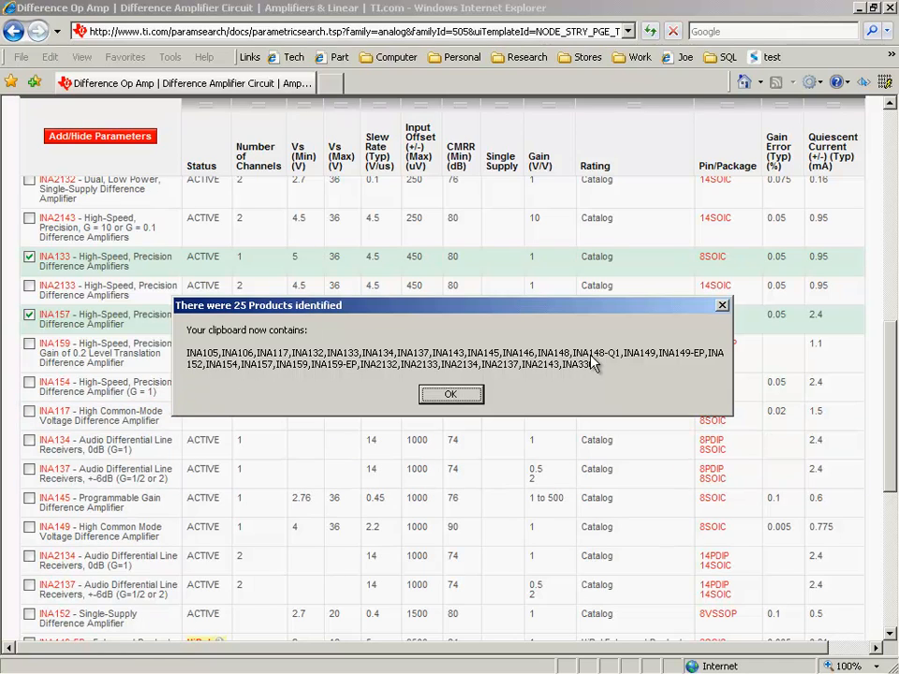
pyautogui.moveTo(453, 376)
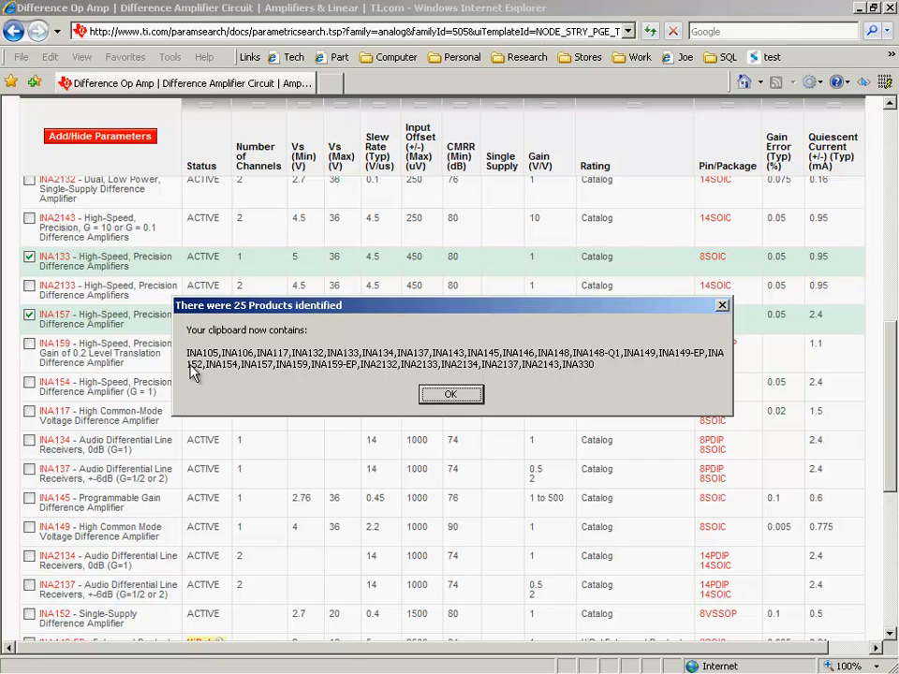
pyautogui.moveTo(231, 368)
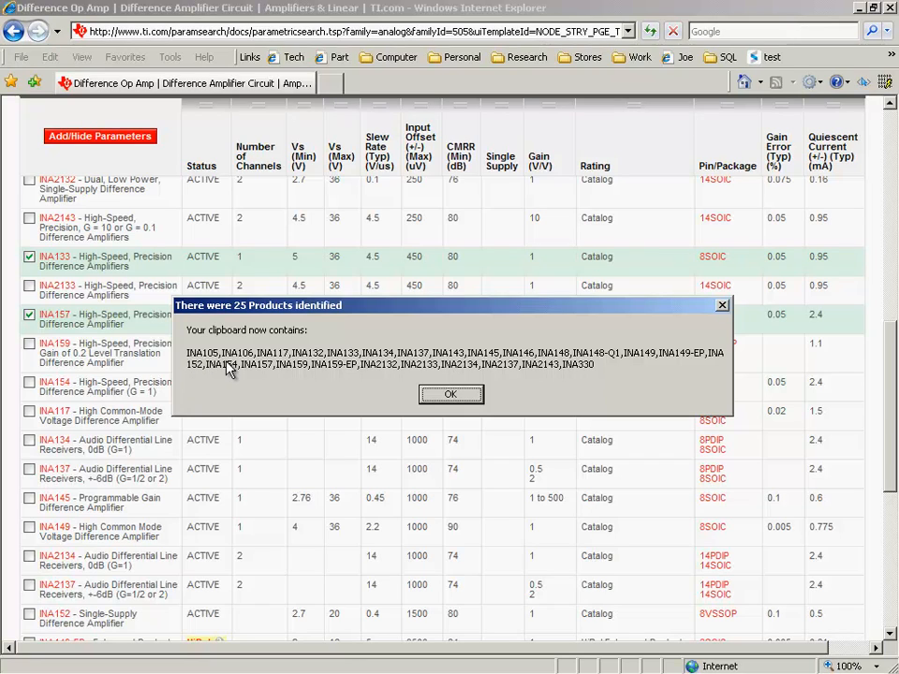
pyautogui.moveTo(565, 364)
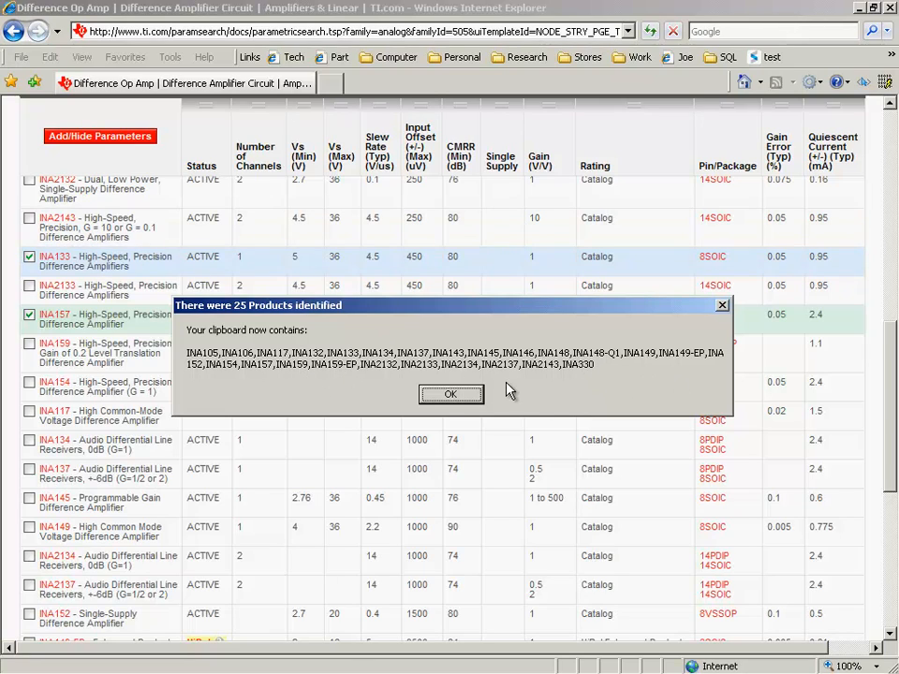
# Dismiss the 25-product confirmation, filter to 2 channels, and confirm 5 copied parts
pyautogui.click(452, 393)
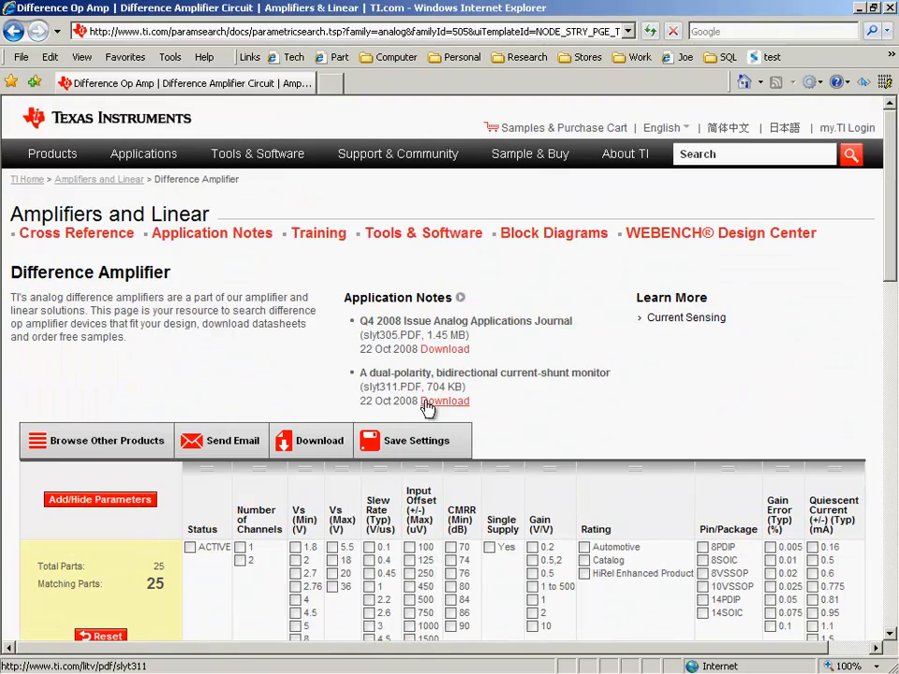
pyautogui.scroll(-3)
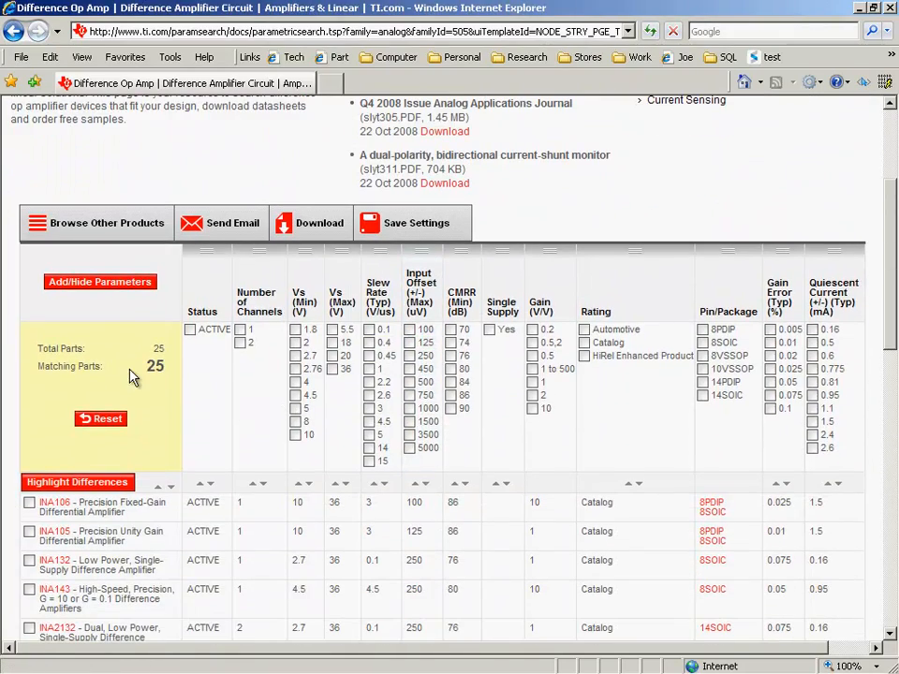
pyautogui.click(239, 343)
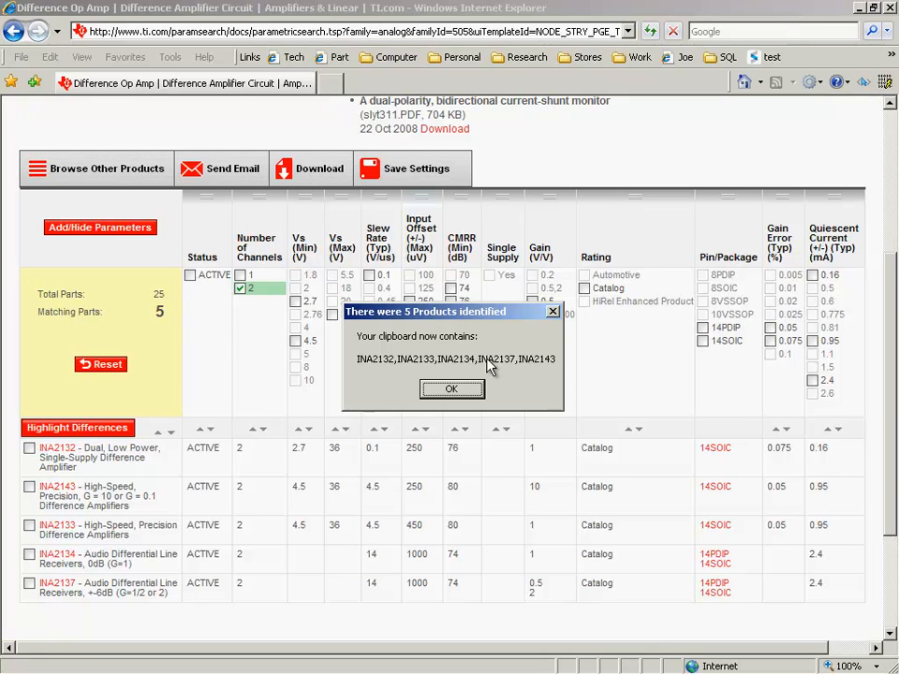
pyautogui.click(450, 389)
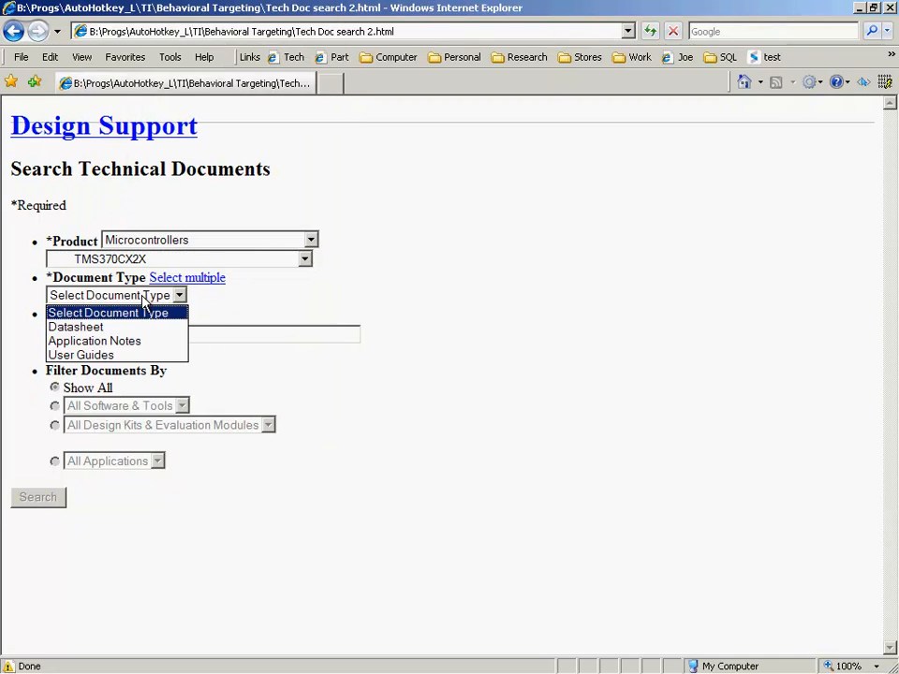
# Search TMS370CX2X datasheets, then switch the product family to ARM®-Based Automotive MCUs
pyautogui.click(76, 327)
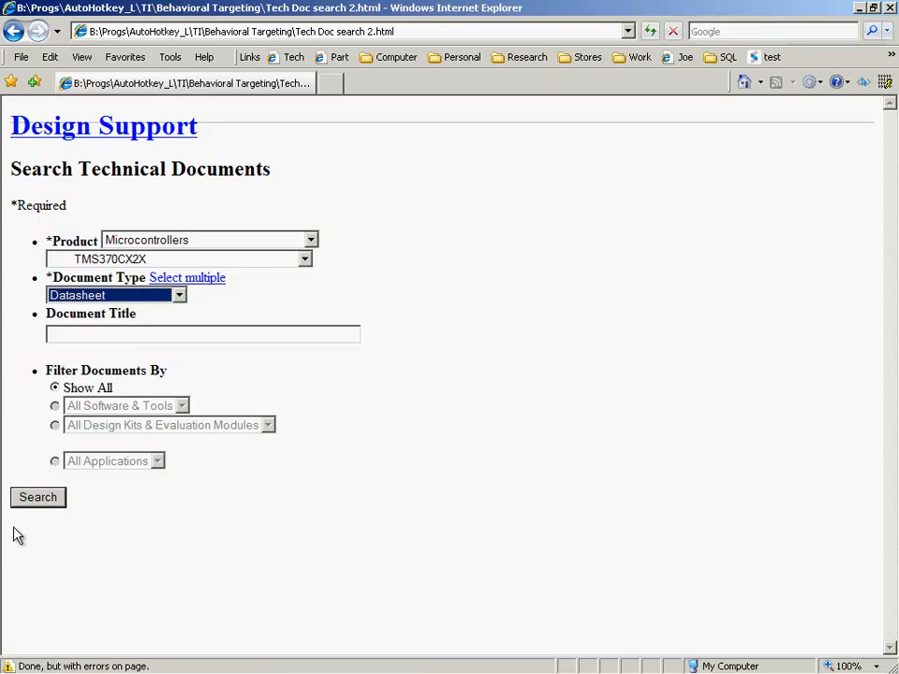
pyautogui.click(37, 497)
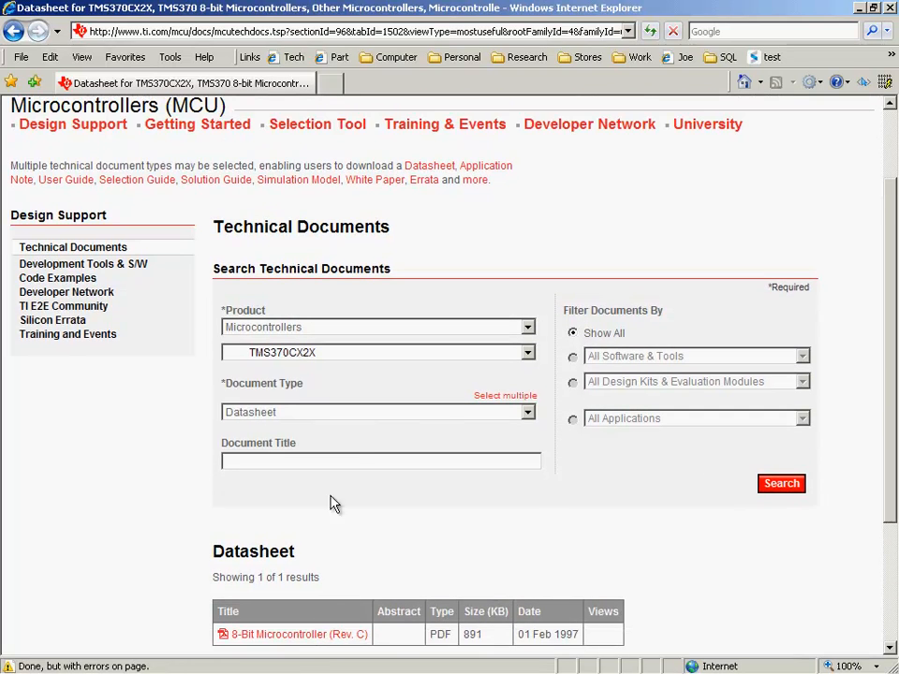
pyautogui.moveTo(442, 362)
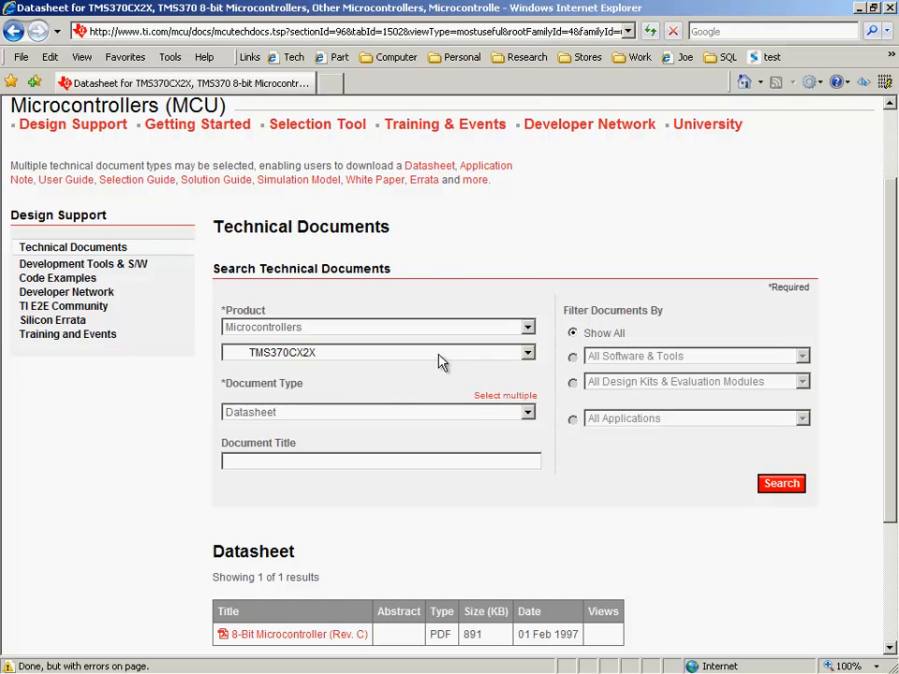
pyautogui.click(378, 352)
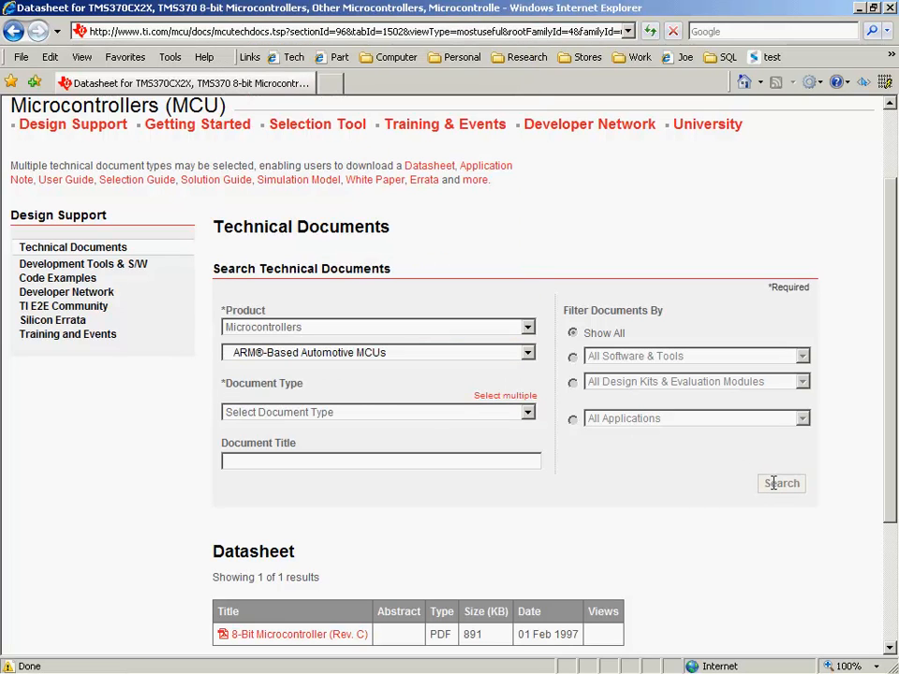
pyautogui.click(379, 412)
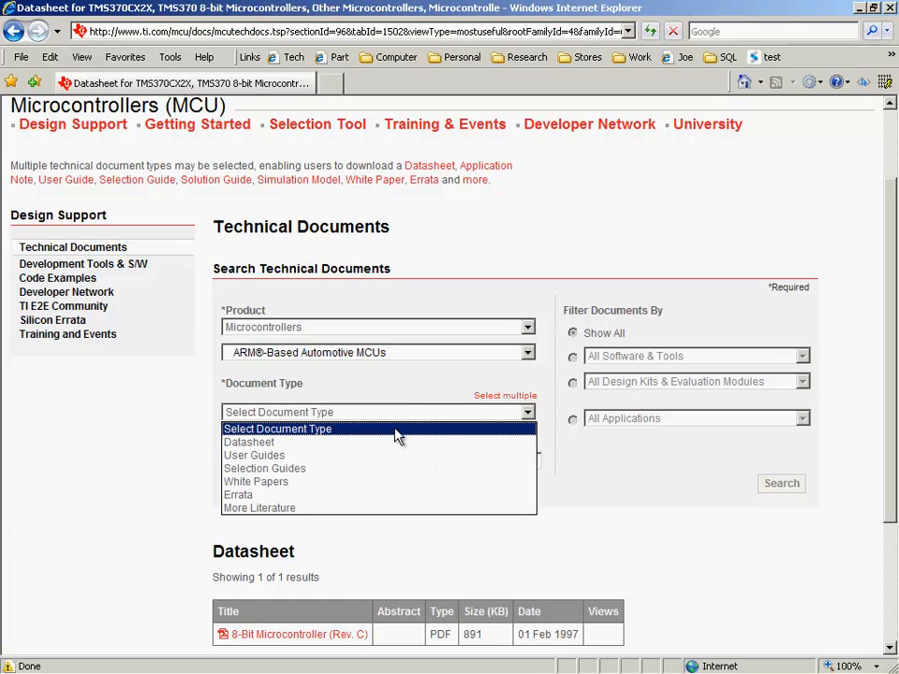
# Select Datasheet as document type and scroll to the 15 datasheet results
pyautogui.click(249, 442)
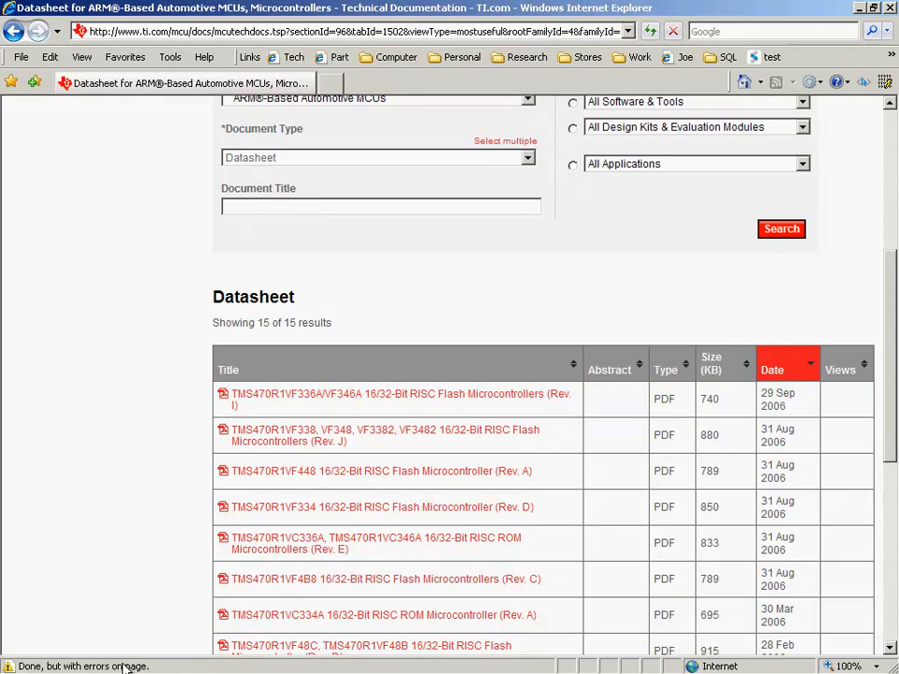
pyautogui.moveTo(316, 398)
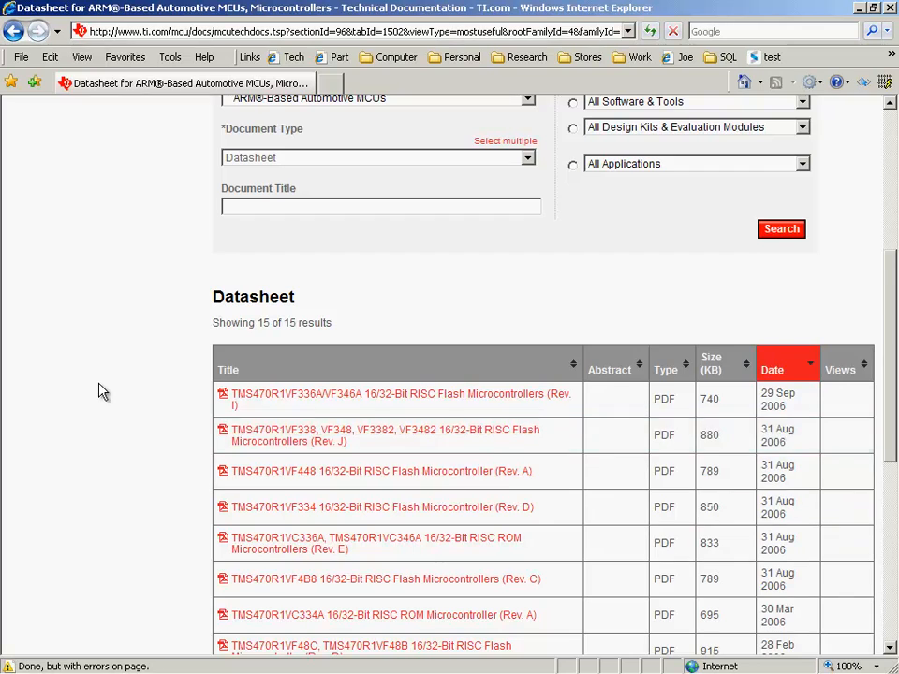
pyautogui.scroll(-3)
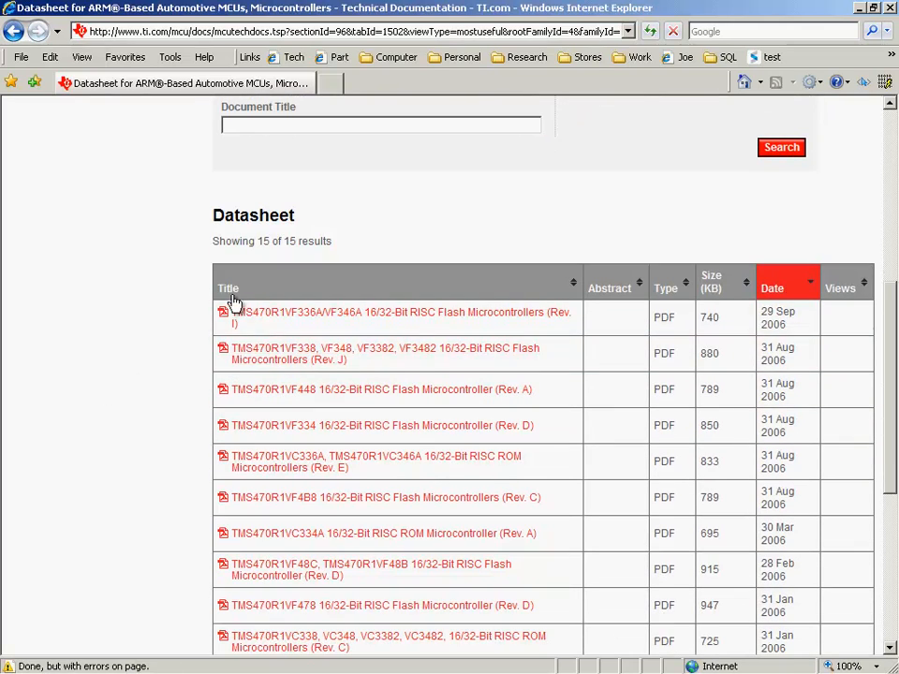
# Scroll the results and confirm the 15 datasheet IDs copied to the clipboard
pyautogui.scroll(-3)
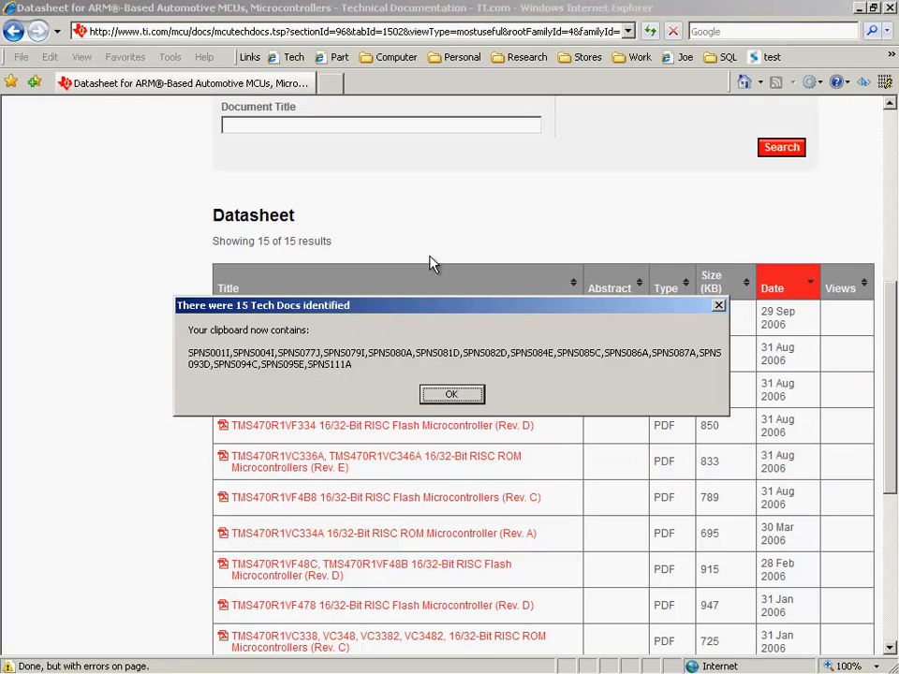
pyautogui.moveTo(344, 412)
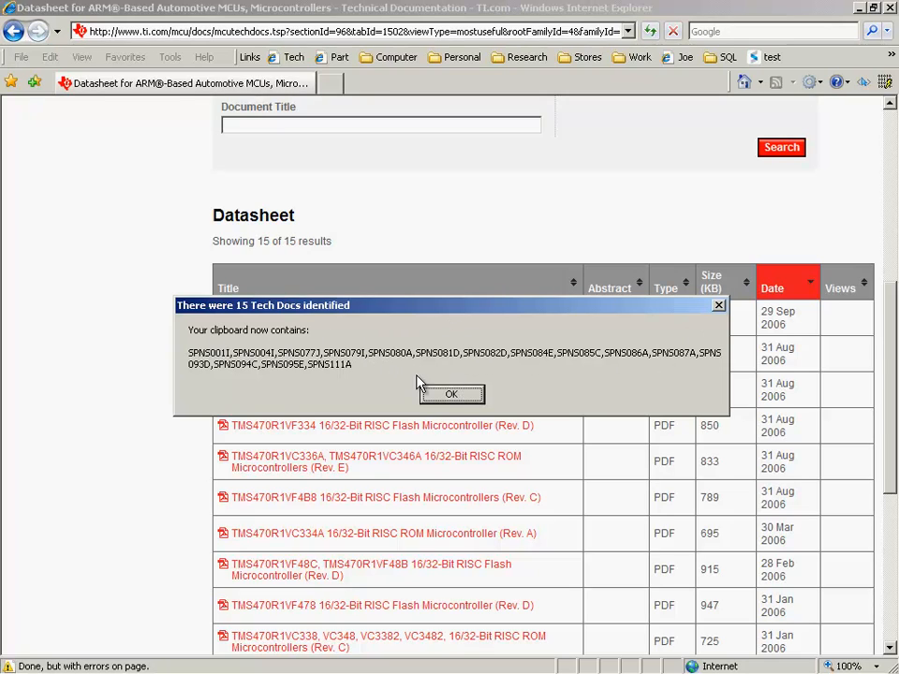
pyautogui.click(452, 393)
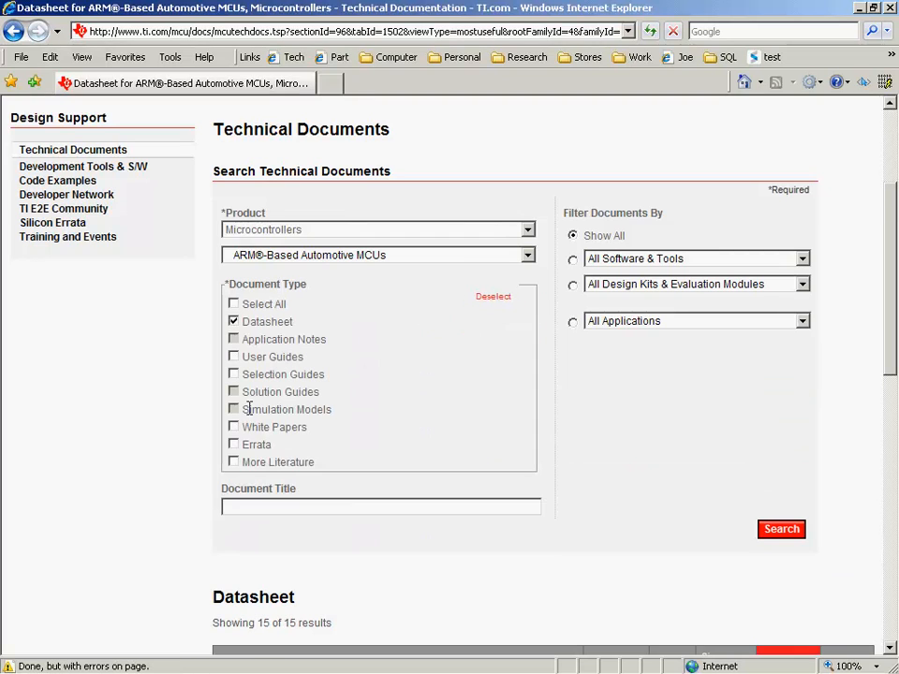
# Tick Select All document types, search, and scroll through the grouped ARM automotive MCU results
pyautogui.click(233, 303)
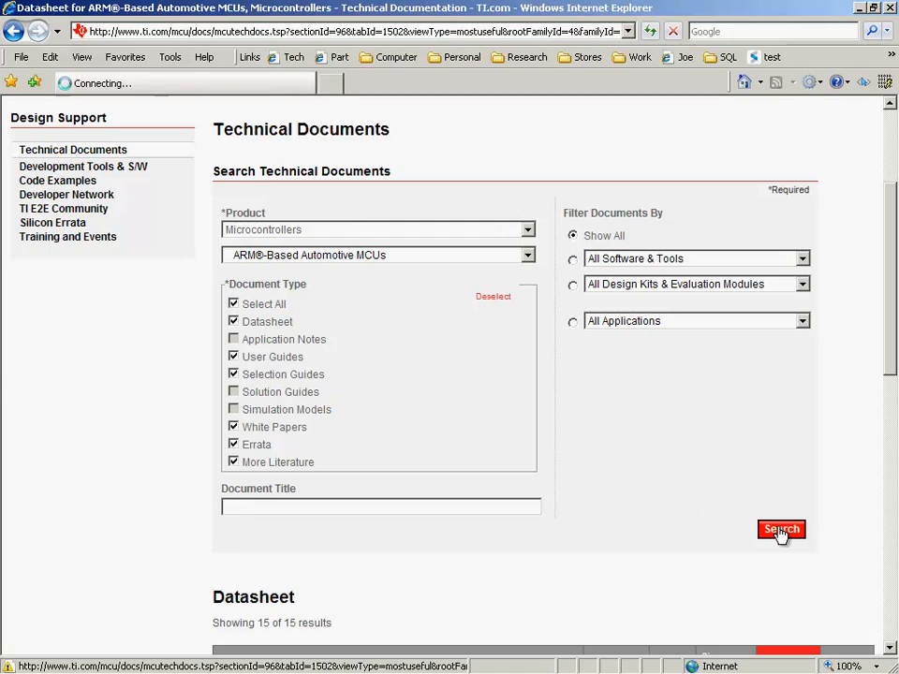
pyautogui.click(782, 530)
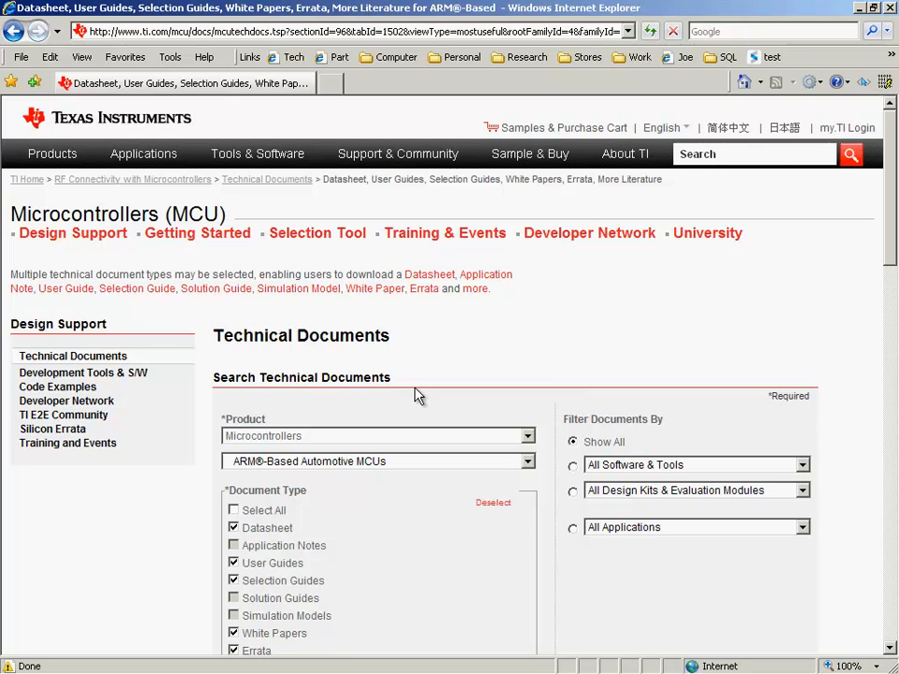
pyautogui.scroll(-3)
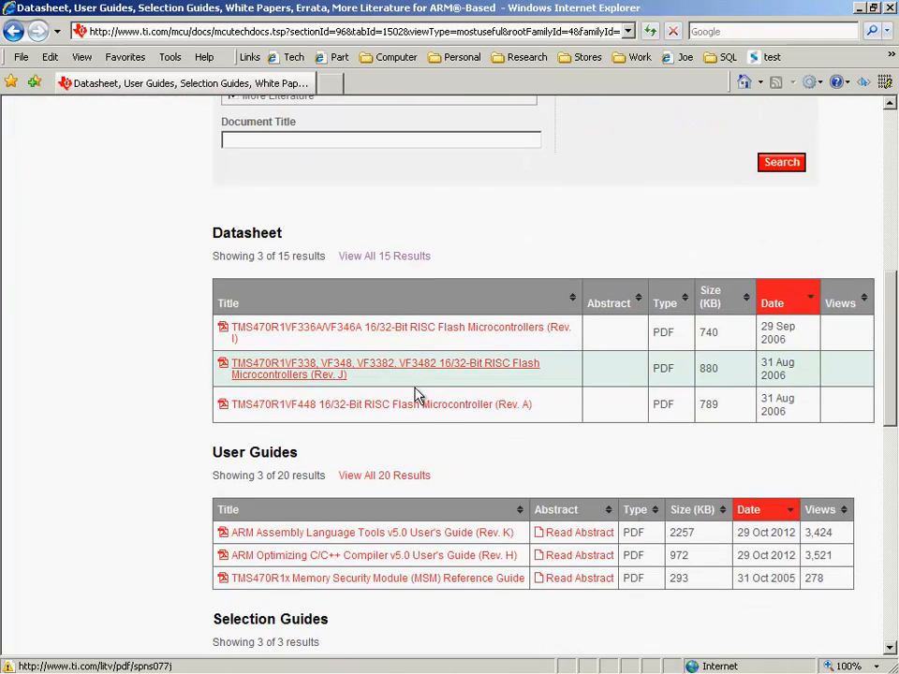
pyautogui.scroll(-3)
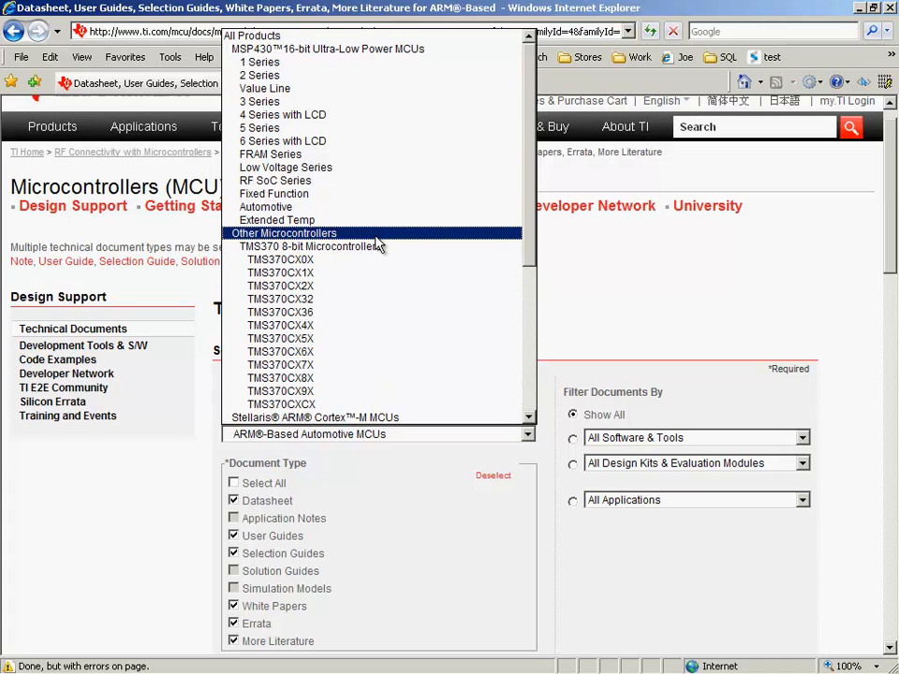
# Choose MSP430 16-bit Ultra-Low Power MCUs, check Datasheet, and search for 88 results
pyautogui.click(327, 48)
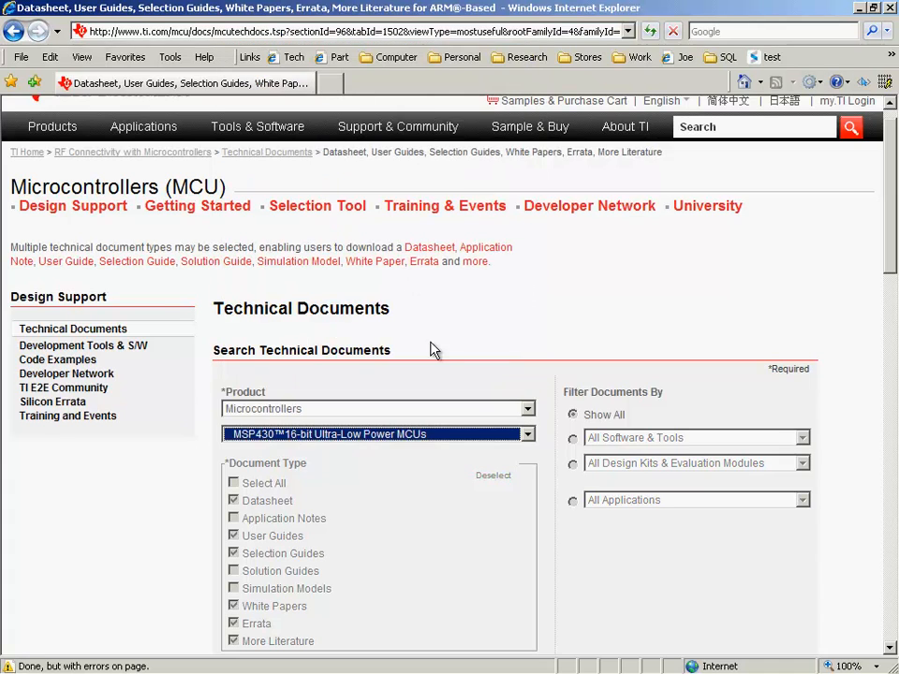
pyautogui.moveTo(440, 372)
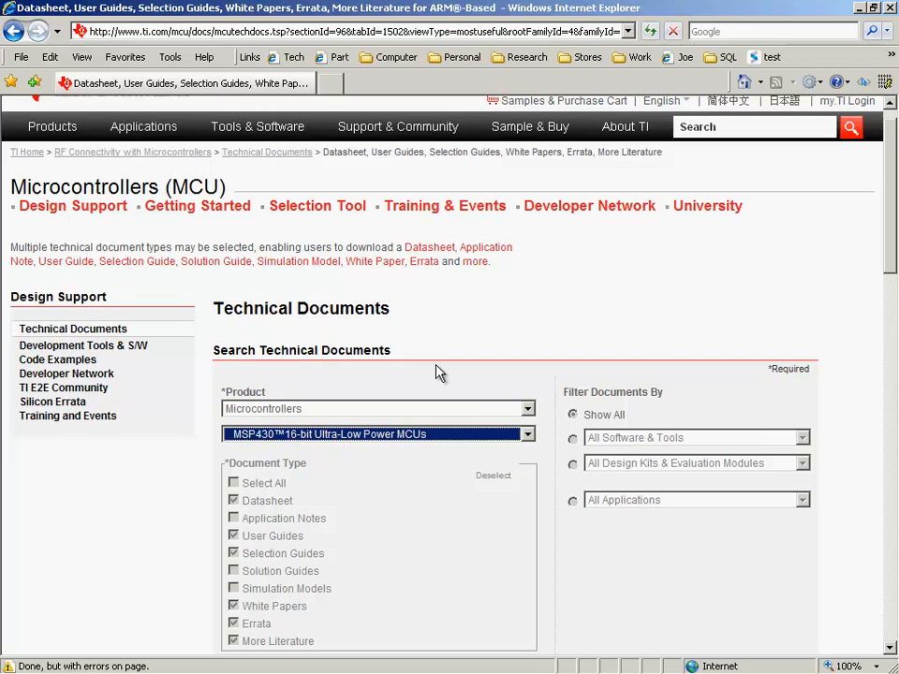
pyautogui.moveTo(847, 438)
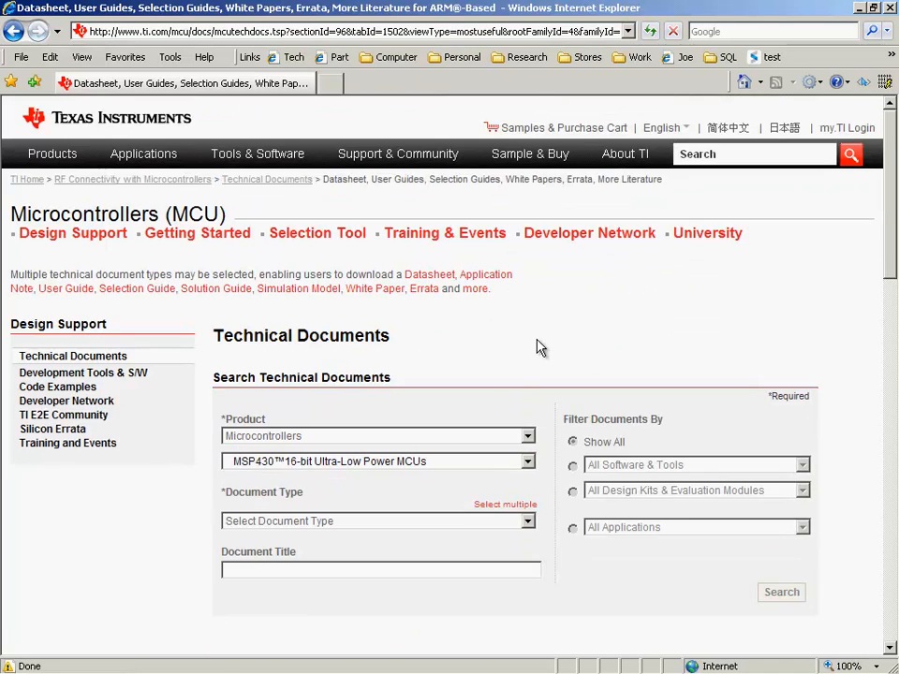
pyautogui.click(377, 521)
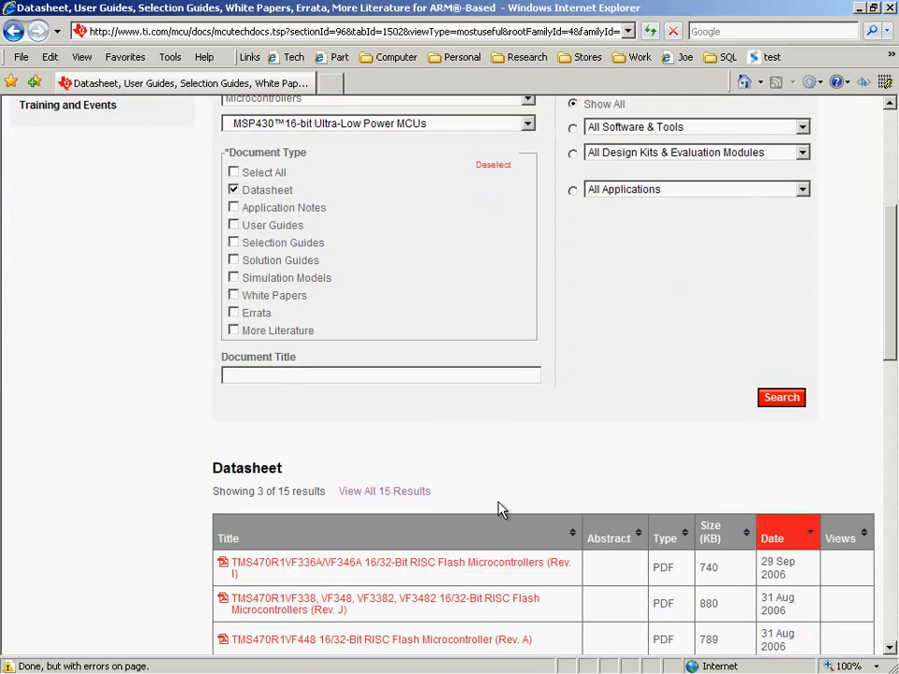
pyautogui.moveTo(574, 456)
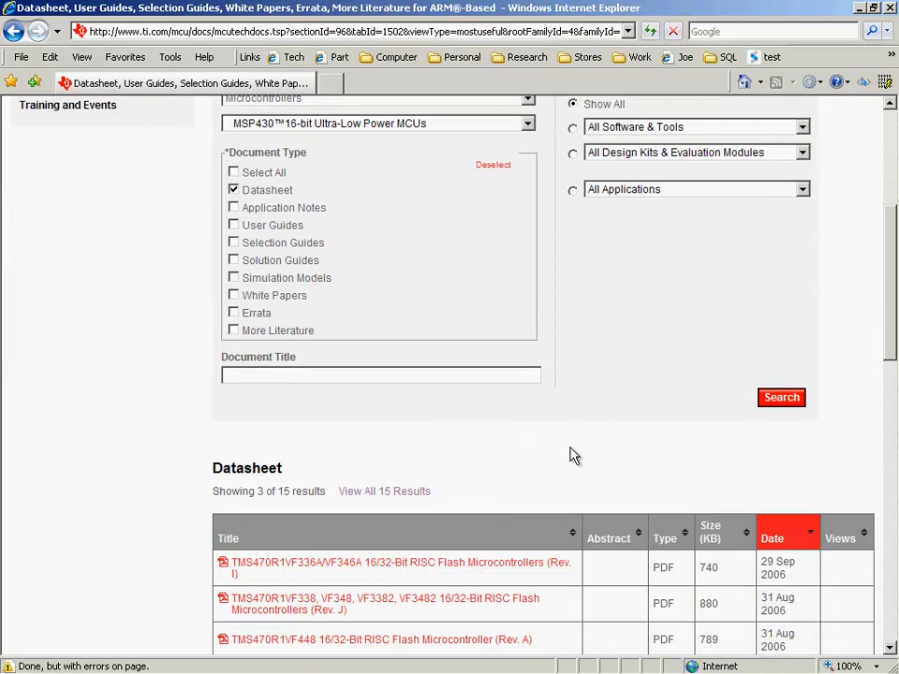
pyautogui.scroll(-3)
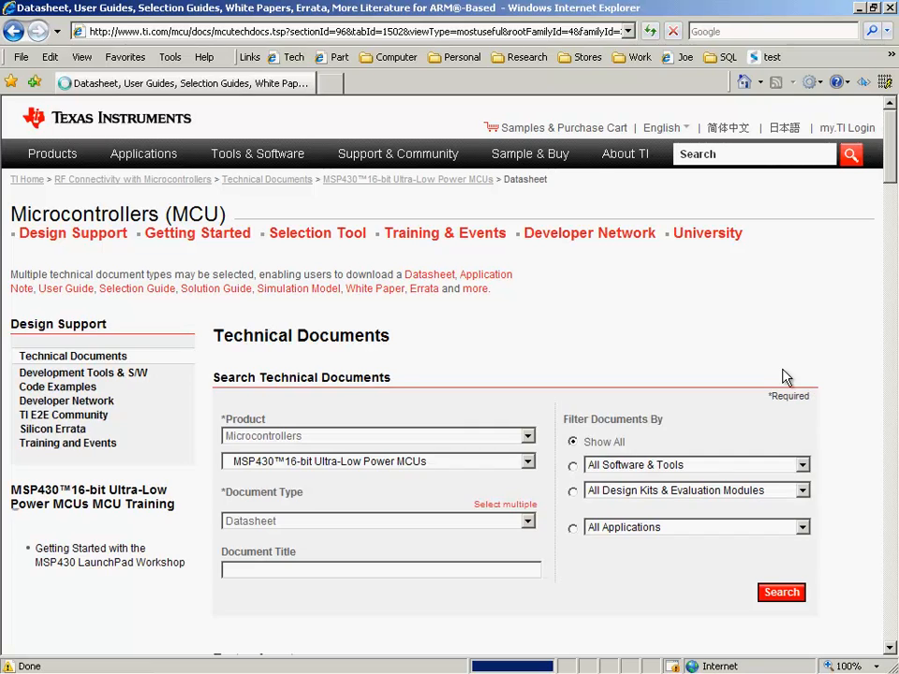
pyautogui.click(781, 592)
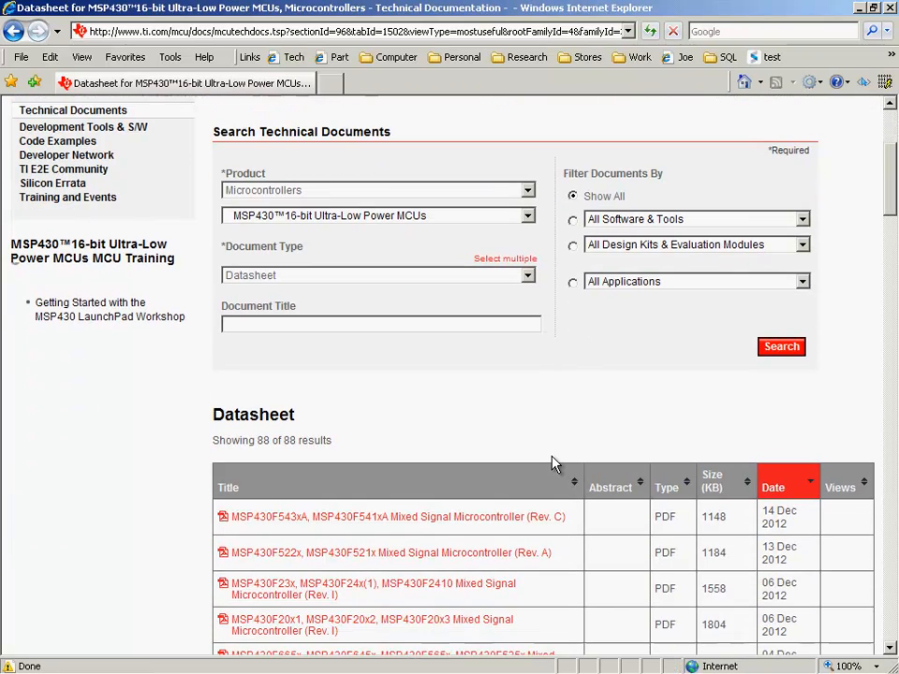
pyautogui.scroll(-3)
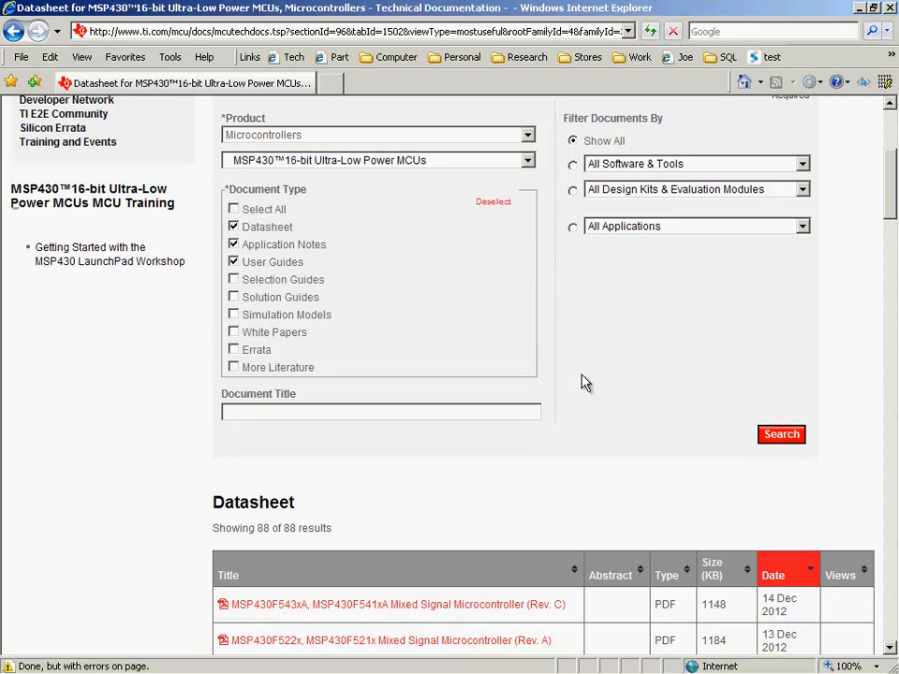
# Search MSP430 datasheets, application notes and user guides, then scroll through the results
pyautogui.click(781, 434)
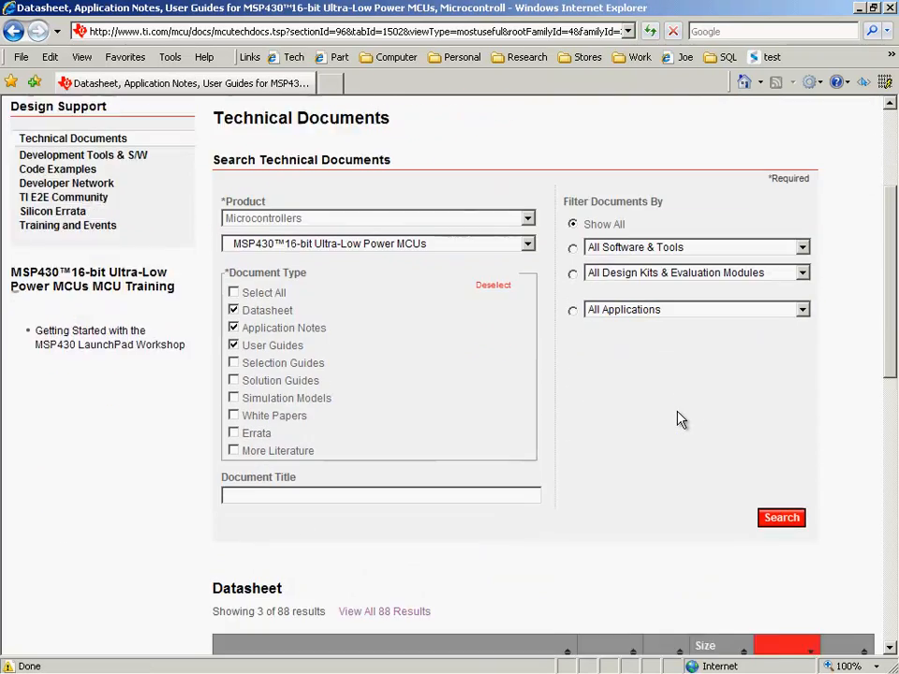
pyautogui.scroll(-3)
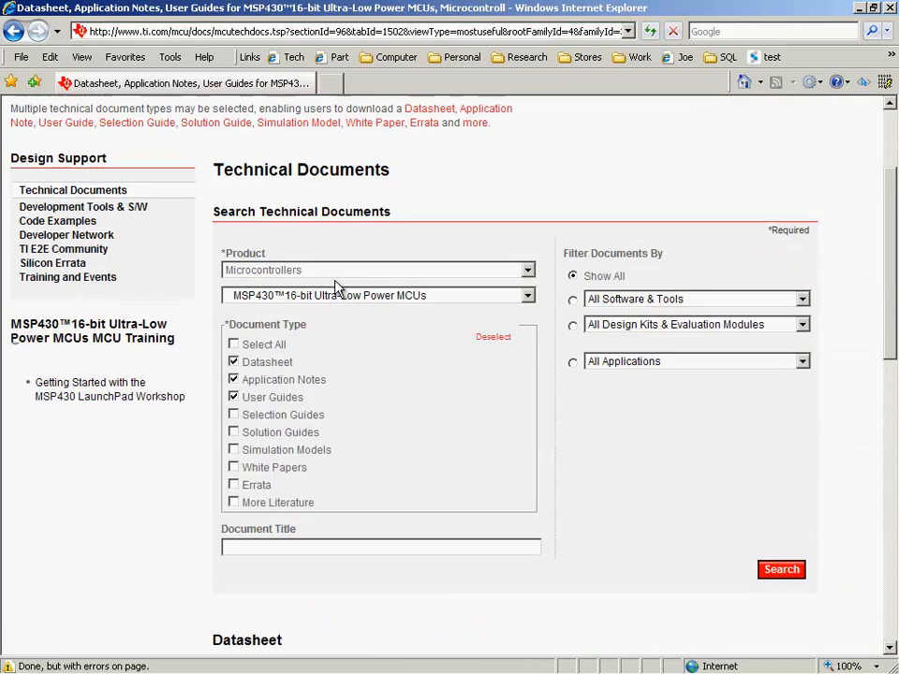
pyautogui.scroll(-3)
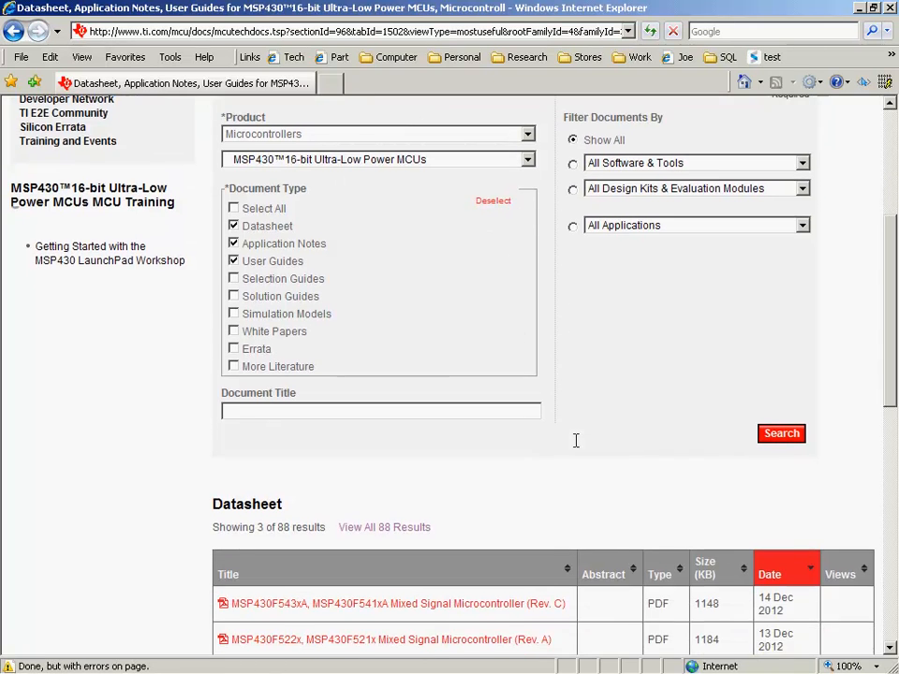
pyautogui.scroll(-3)
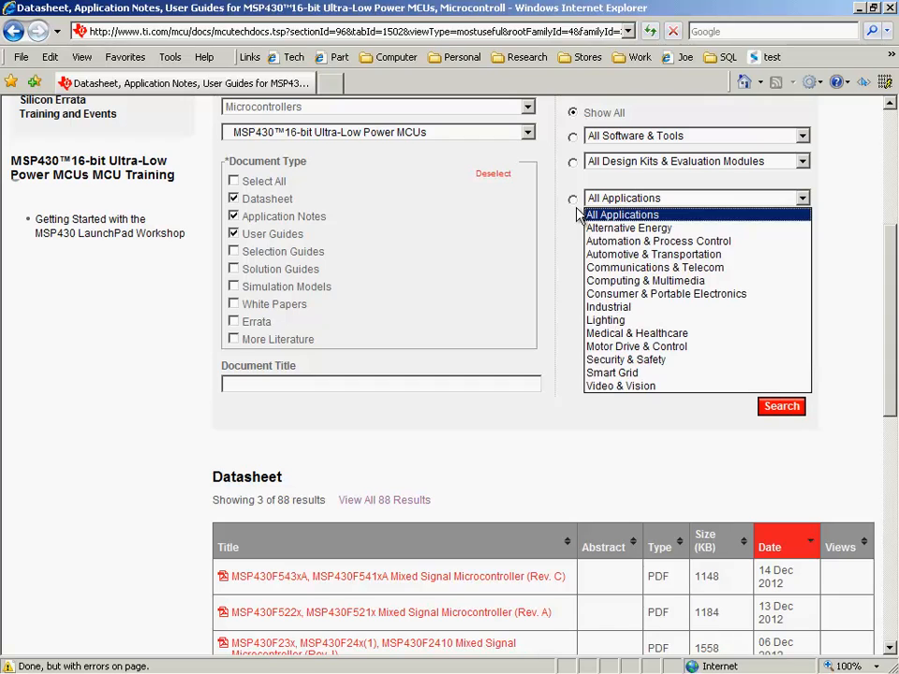
# Filter to the single-phase watt-hour meter application and confirm the one copied document ID
pyautogui.click(654, 254)
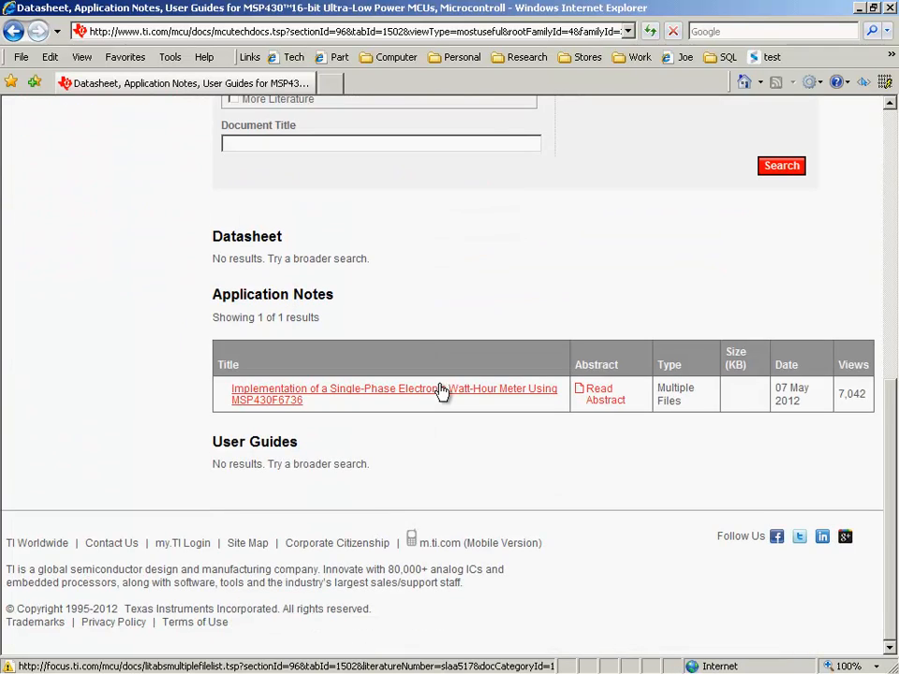
pyautogui.click(394, 394)
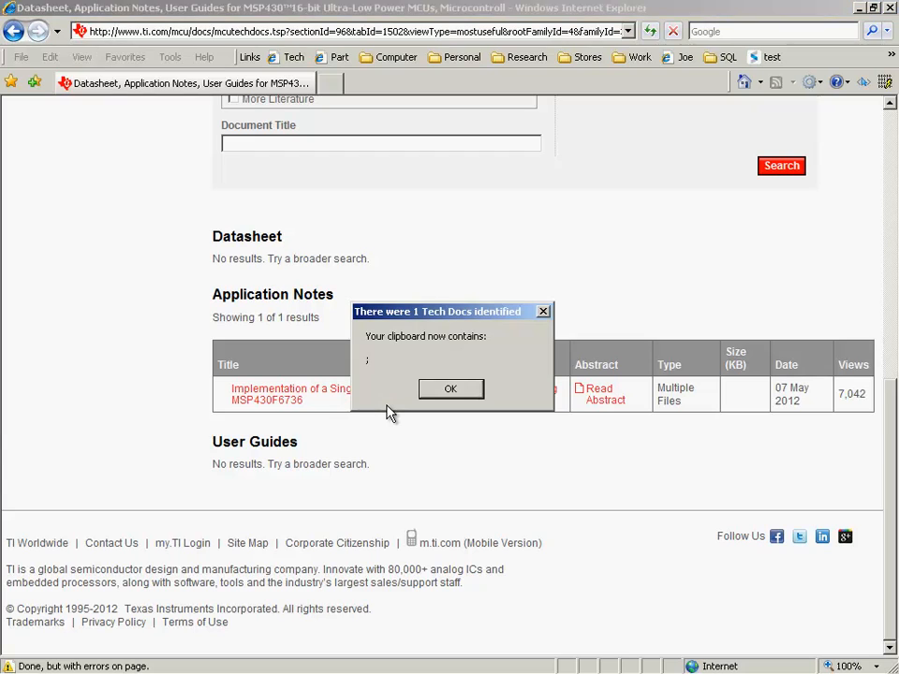
pyautogui.click(449, 389)
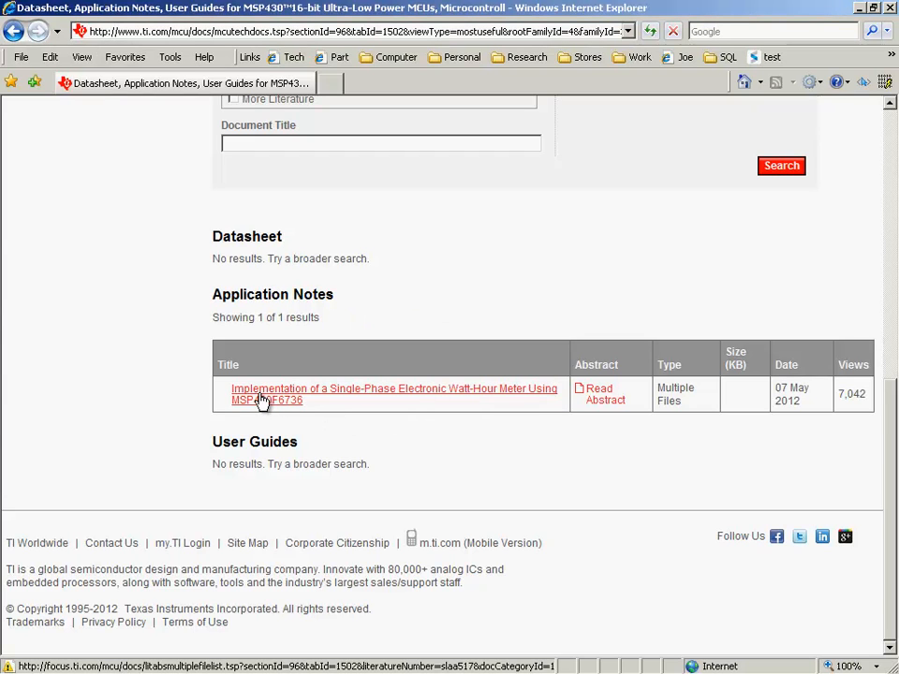
pyautogui.moveTo(605, 401)
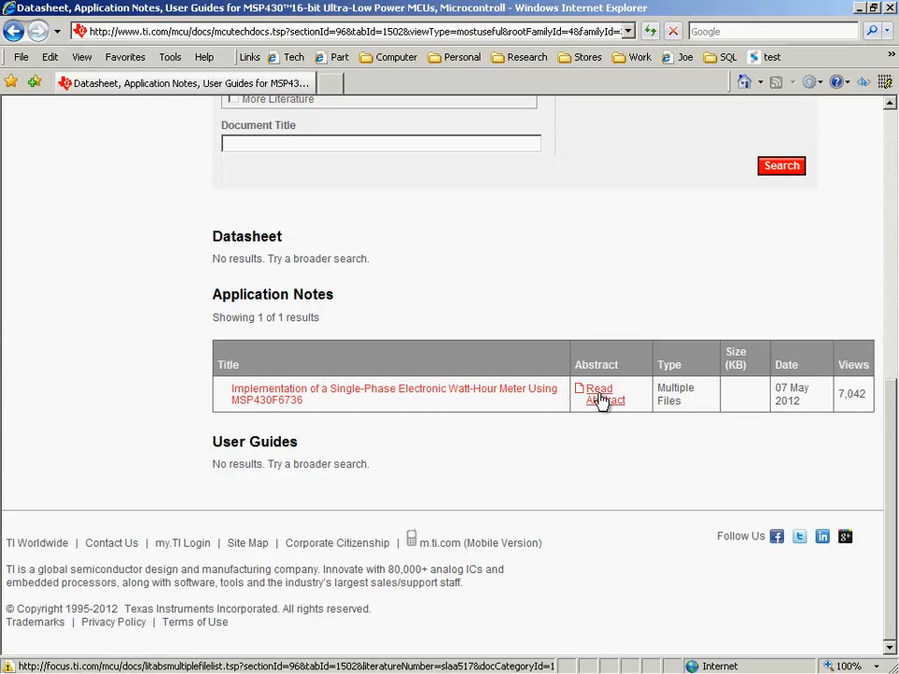